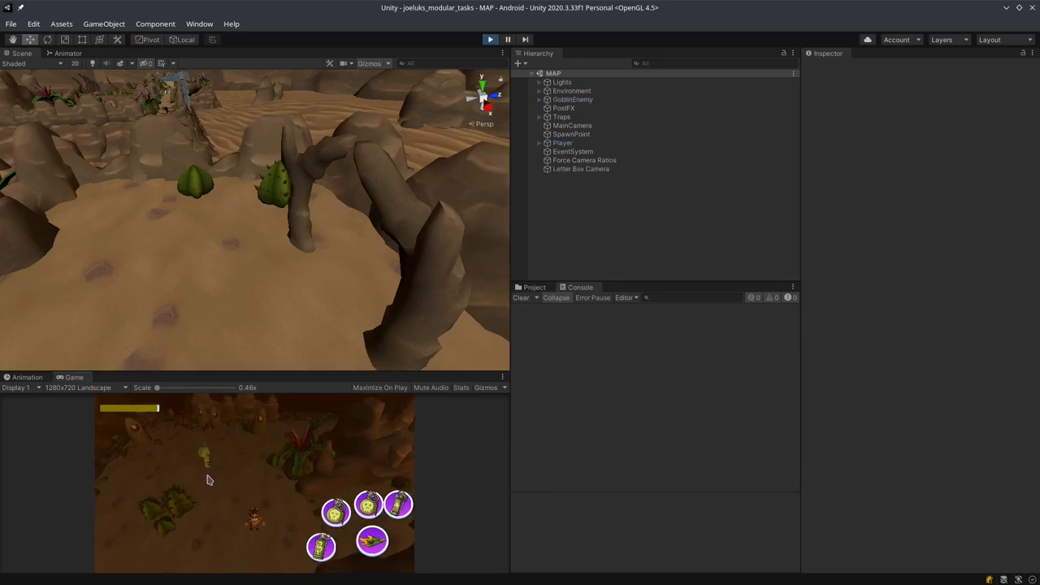
Maximize the Game view from its options menu so the mobile game fills the editor
{"action": "left_click", "coordinate": [503, 376]}
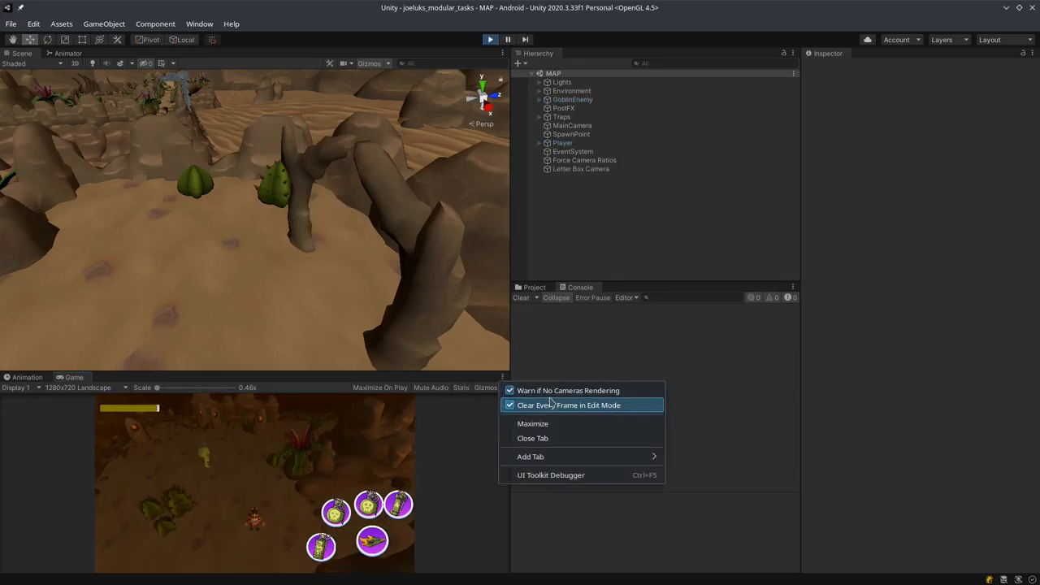
{"action": "left_click", "coordinate": [533, 423]}
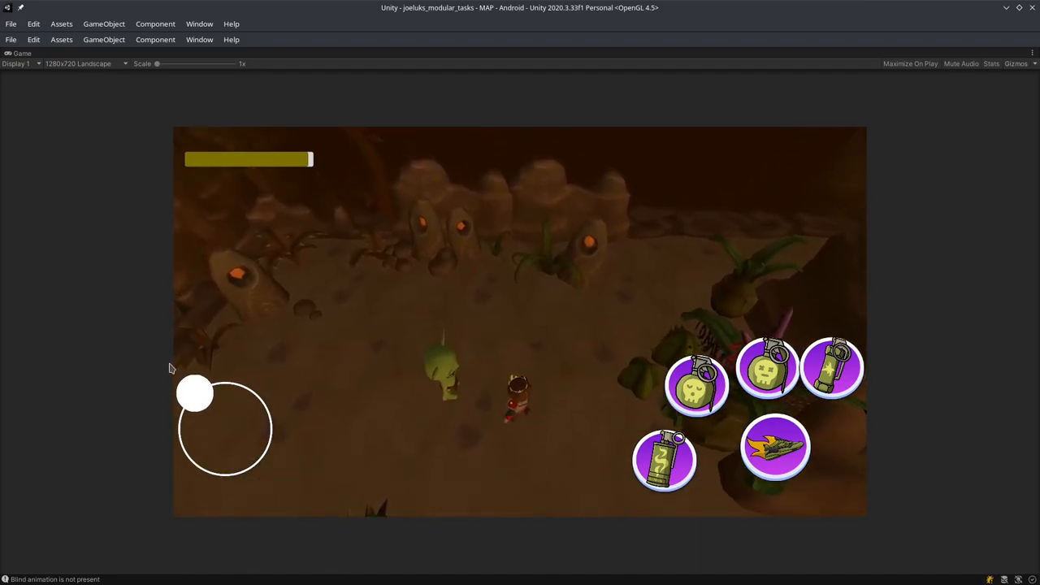
Walk the hero around the ground and through the rocks with the joystick, then un-maximize the Game view
{"action": "left_click_drag", "start_coordinate": [195, 392], "coordinate": [250, 461]}
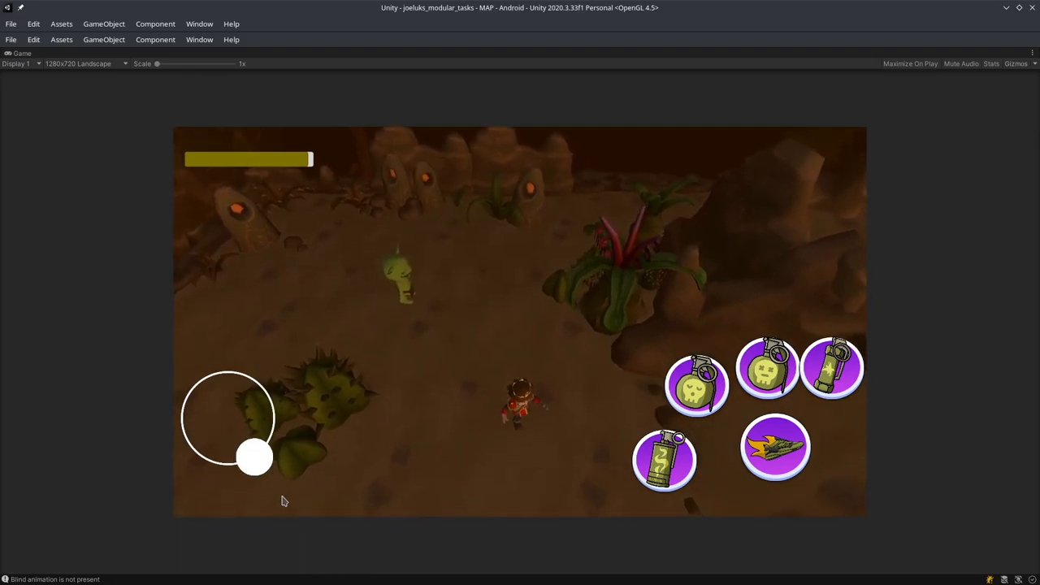
{"action": "left_click_drag", "start_coordinate": [254, 457], "coordinate": [213, 374]}
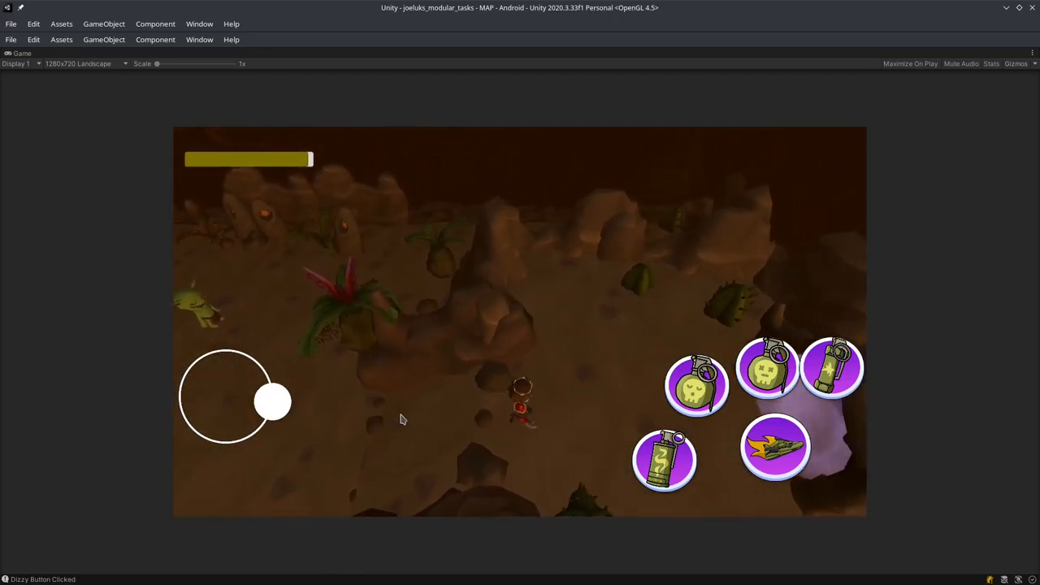
{"action": "left_click_drag", "start_coordinate": [272, 402], "coordinate": [378, 414]}
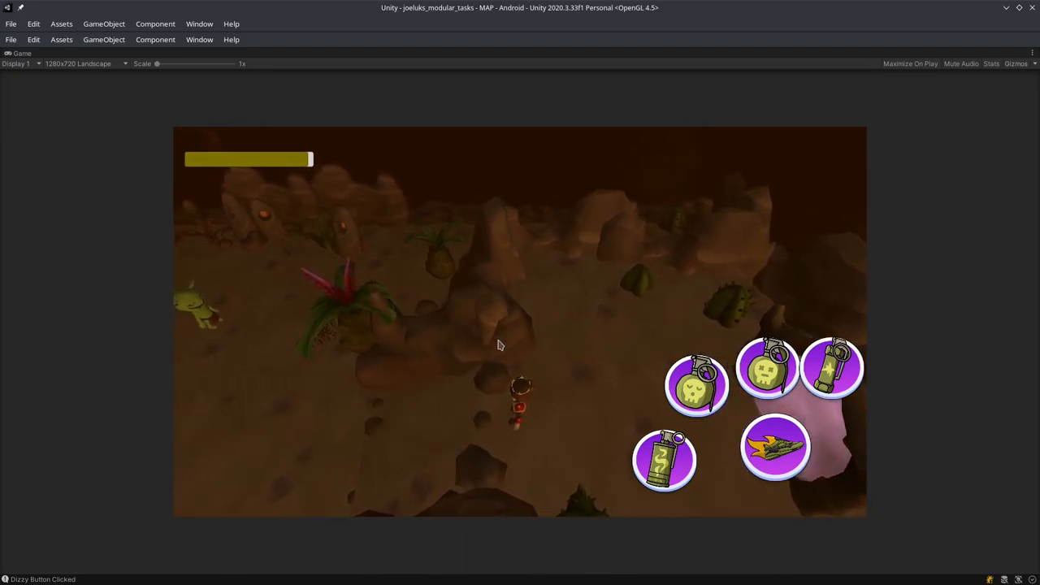
{"action": "left_click", "coordinate": [1031, 53]}
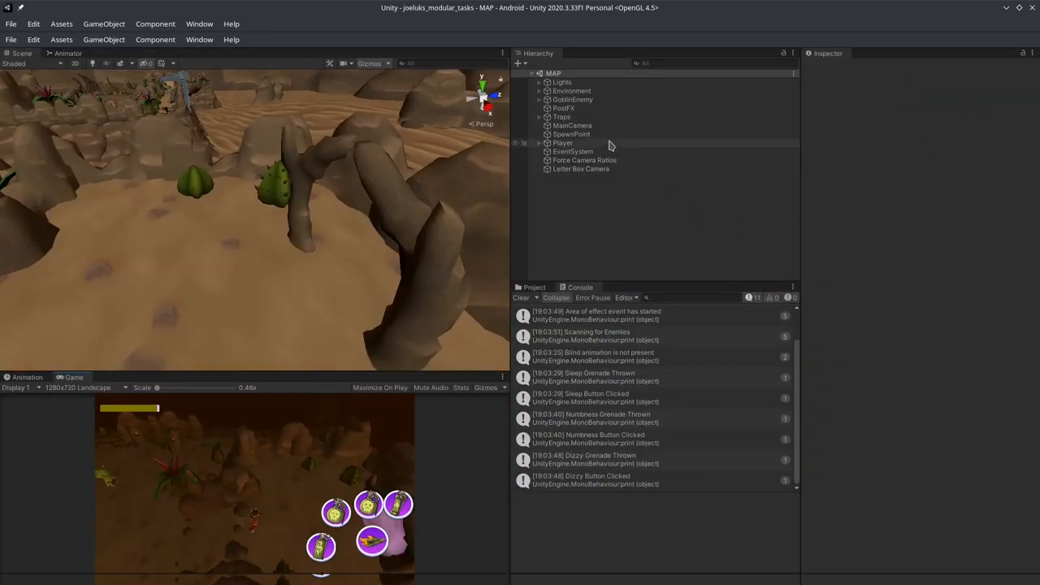
Select Player in the Hierarchy to inspect its Play States Script while the hero dies
{"action": "left_click", "coordinate": [562, 142]}
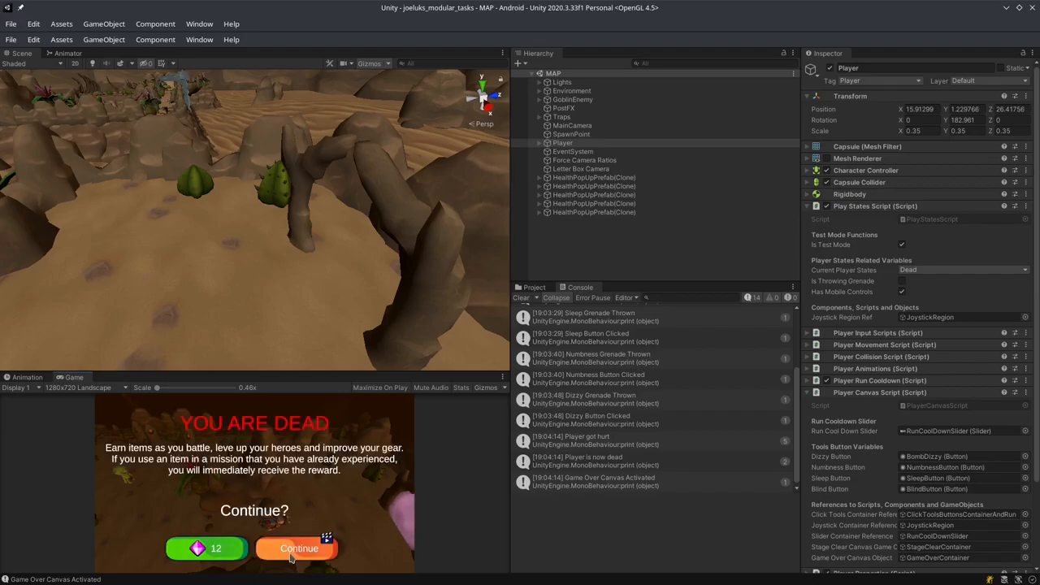
Continue after Game Over, claim the Stage Clear reward, then touch the joystick in the restarted level
{"action": "left_click", "coordinate": [299, 548]}
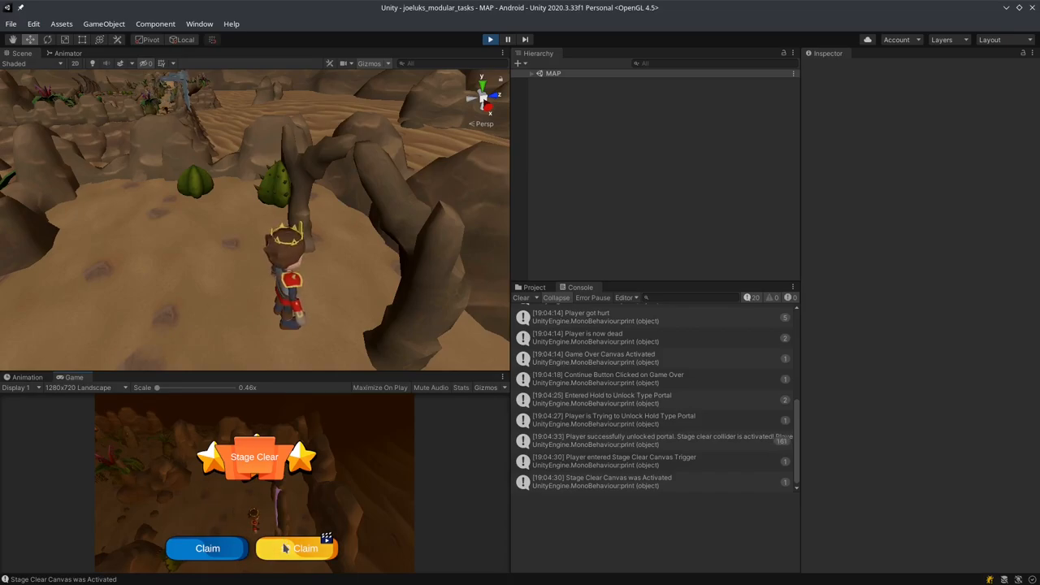
{"action": "left_click", "coordinate": [305, 548]}
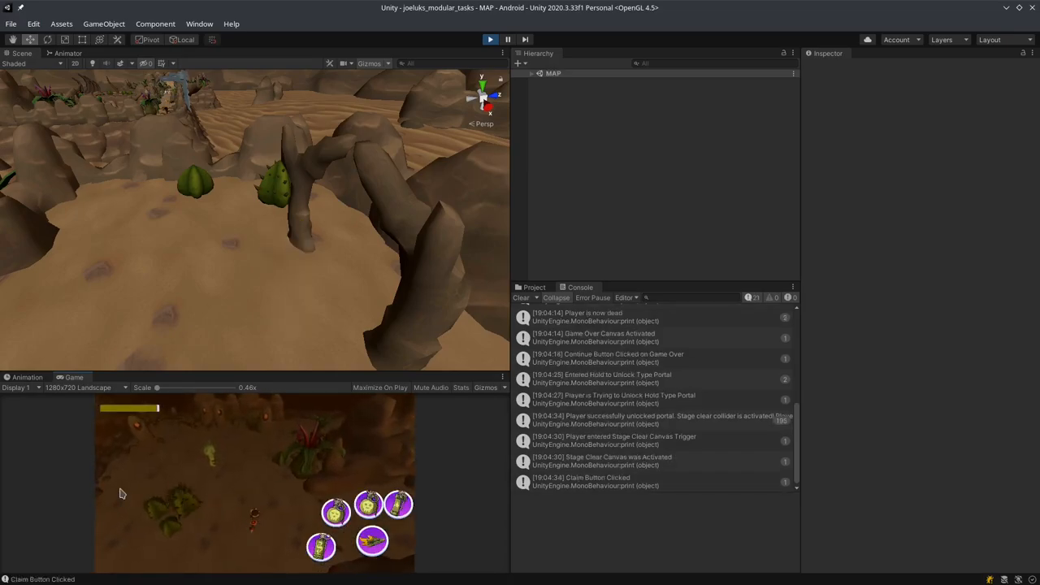
{"action": "left_click", "coordinate": [126, 493]}
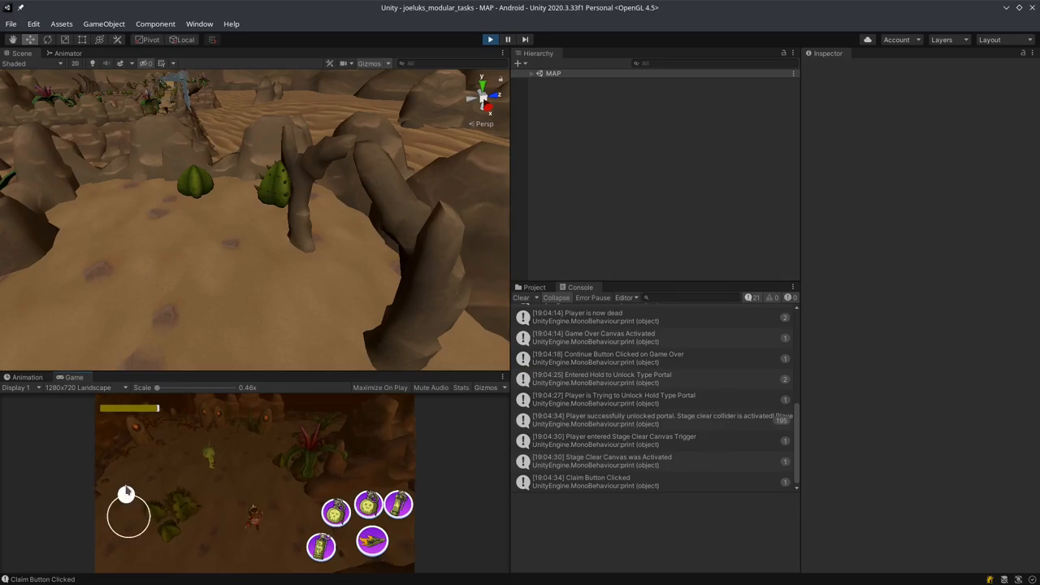